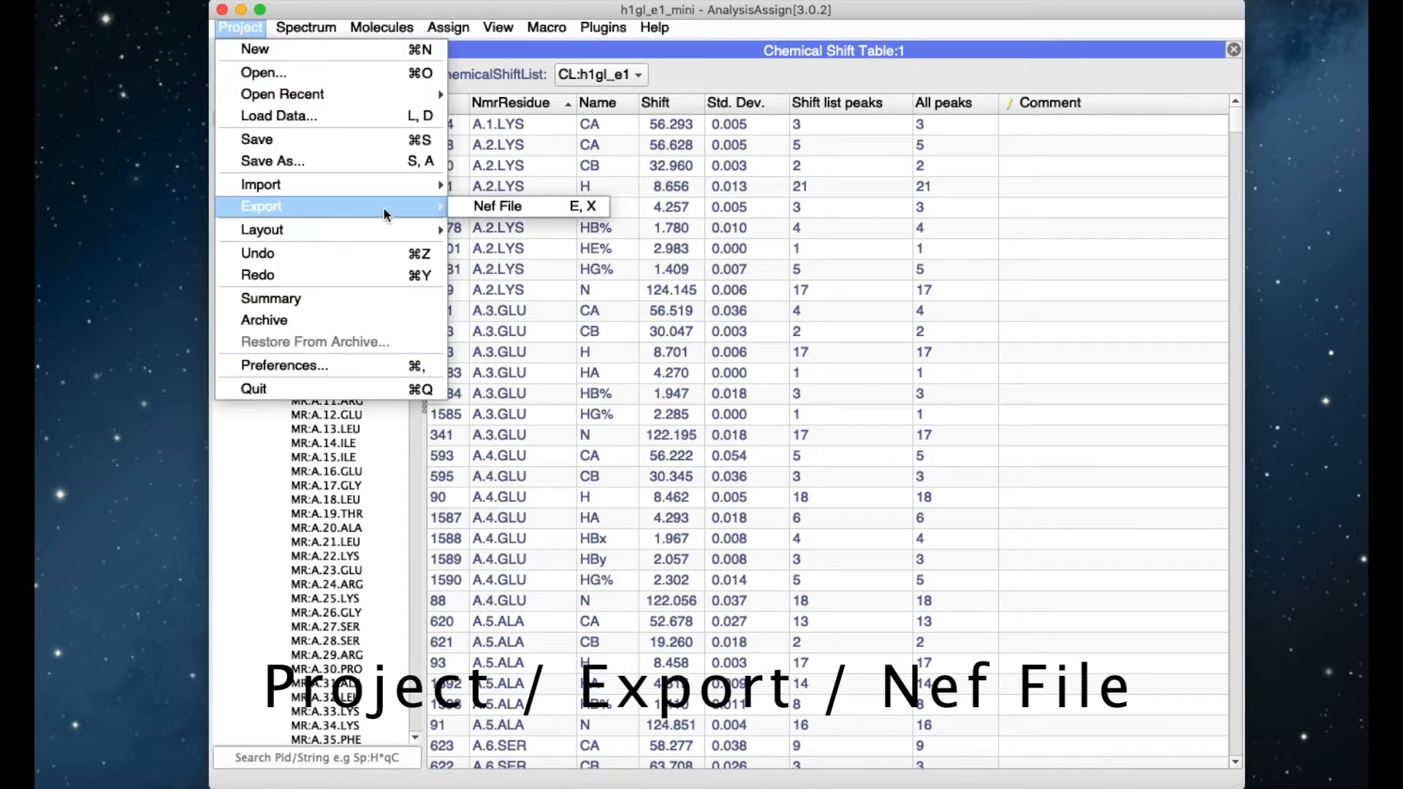
mouse_move(525, 206)
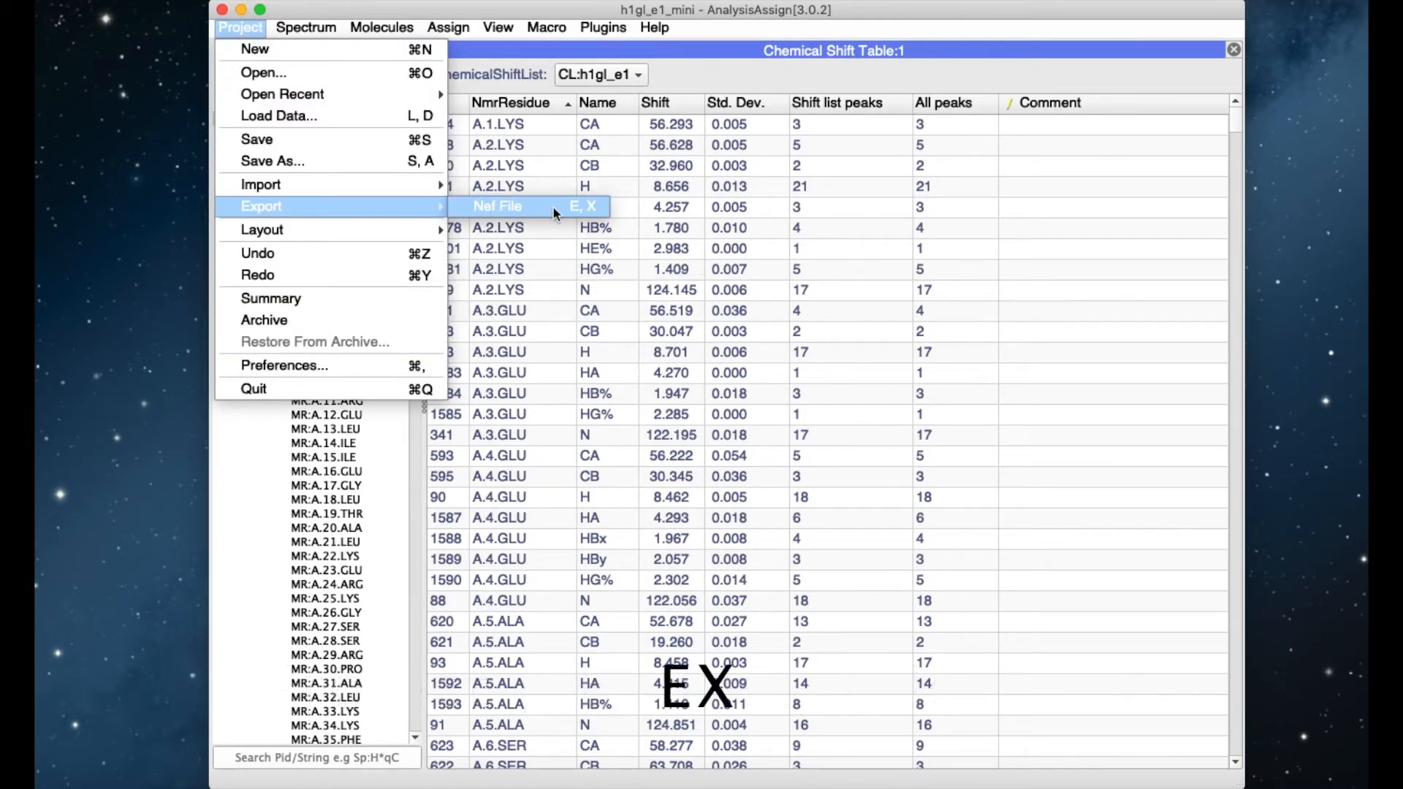
- Bring up the NEF export dialog for the h1gl_e1_mini project with all data types included
click(496, 206)
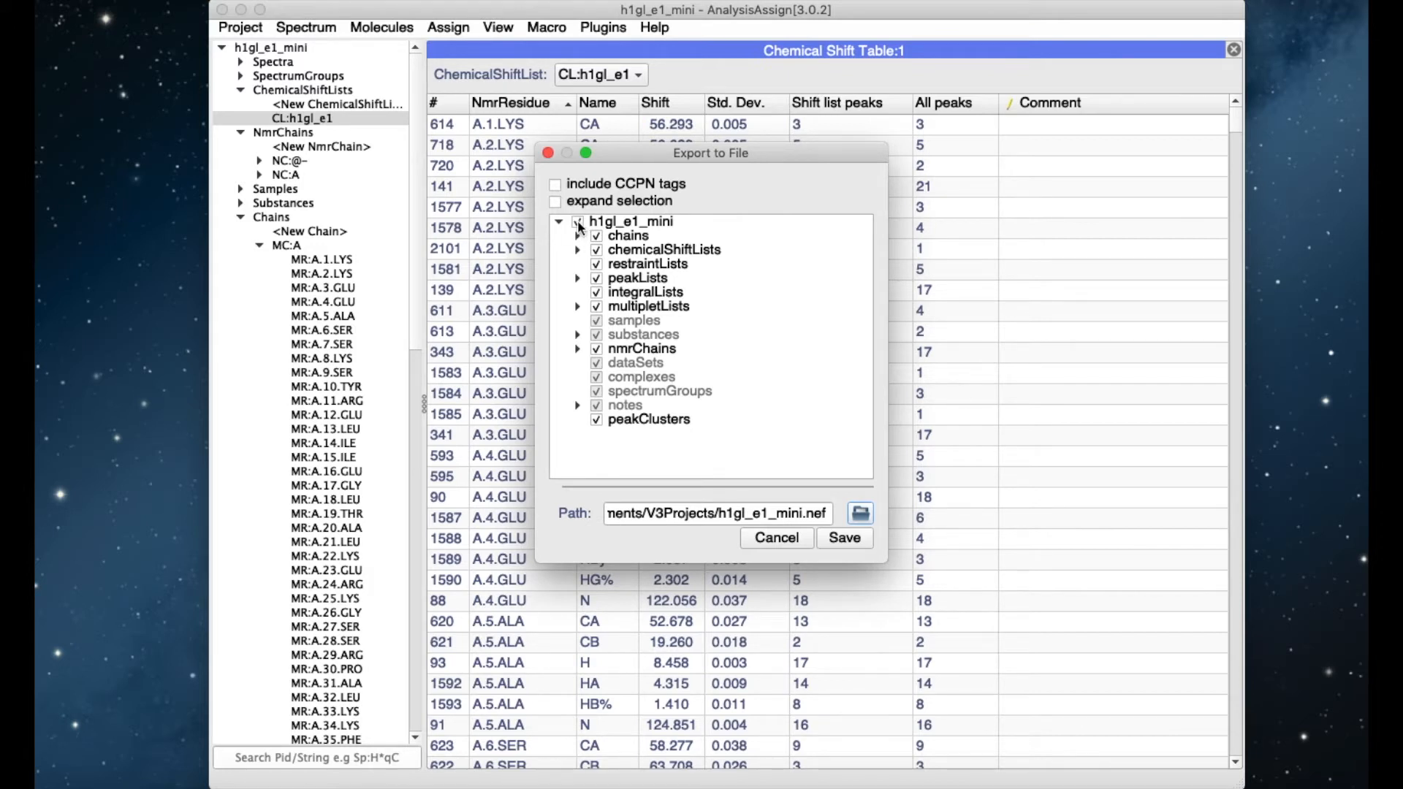
- Restrict the export to chain MC:A and chemical shift list CL:h1gl_e1, naming the file h1gl_e1.nef
click(578, 221)
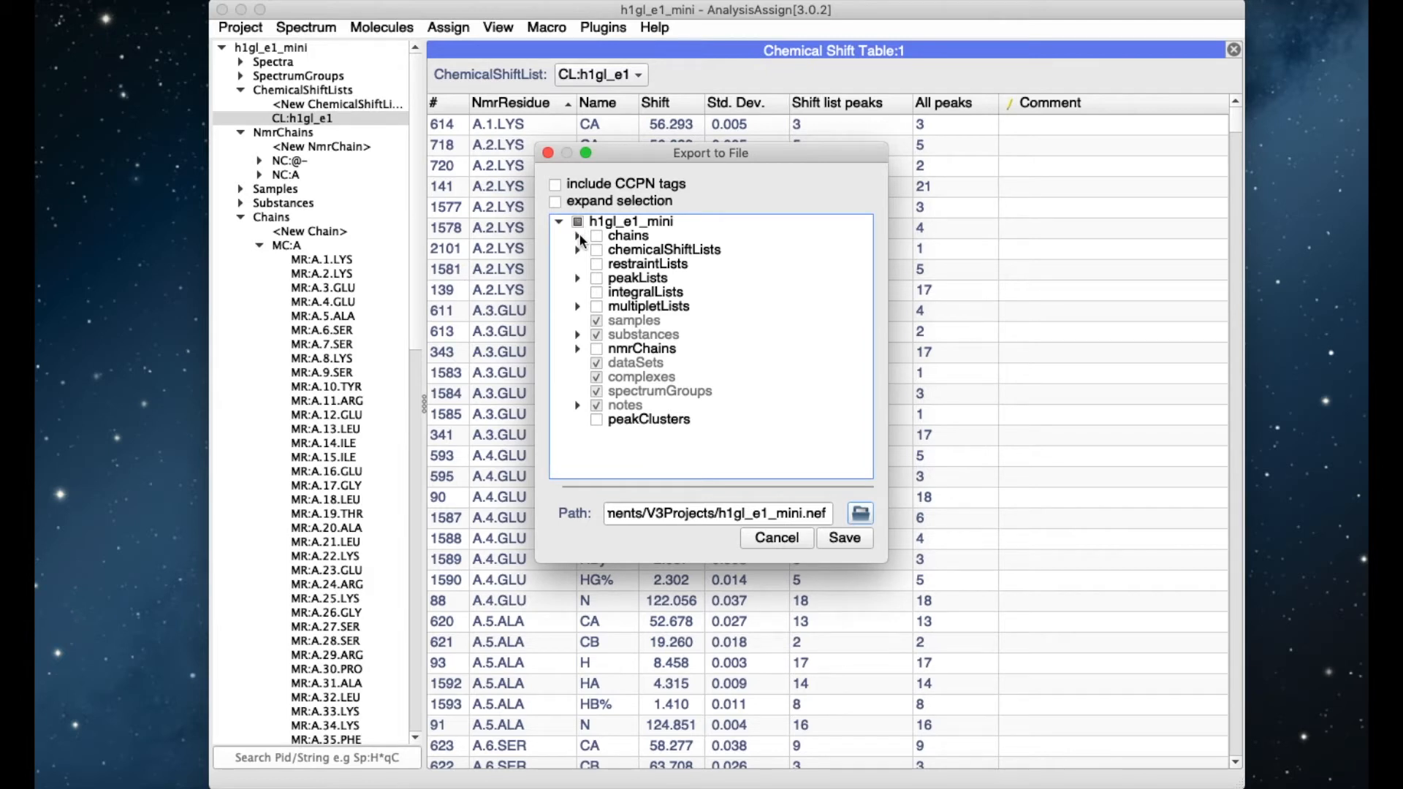
click(578, 236)
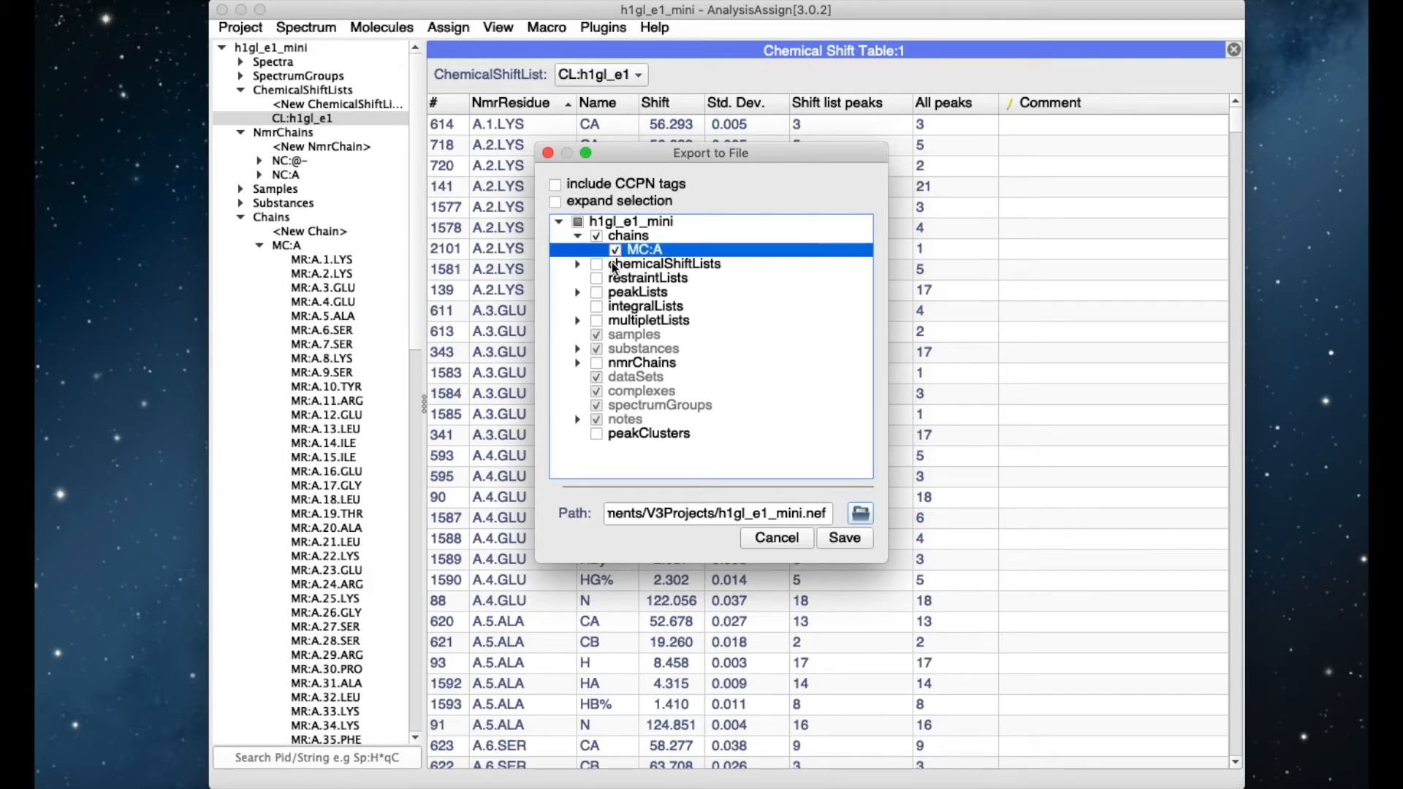
click(578, 263)
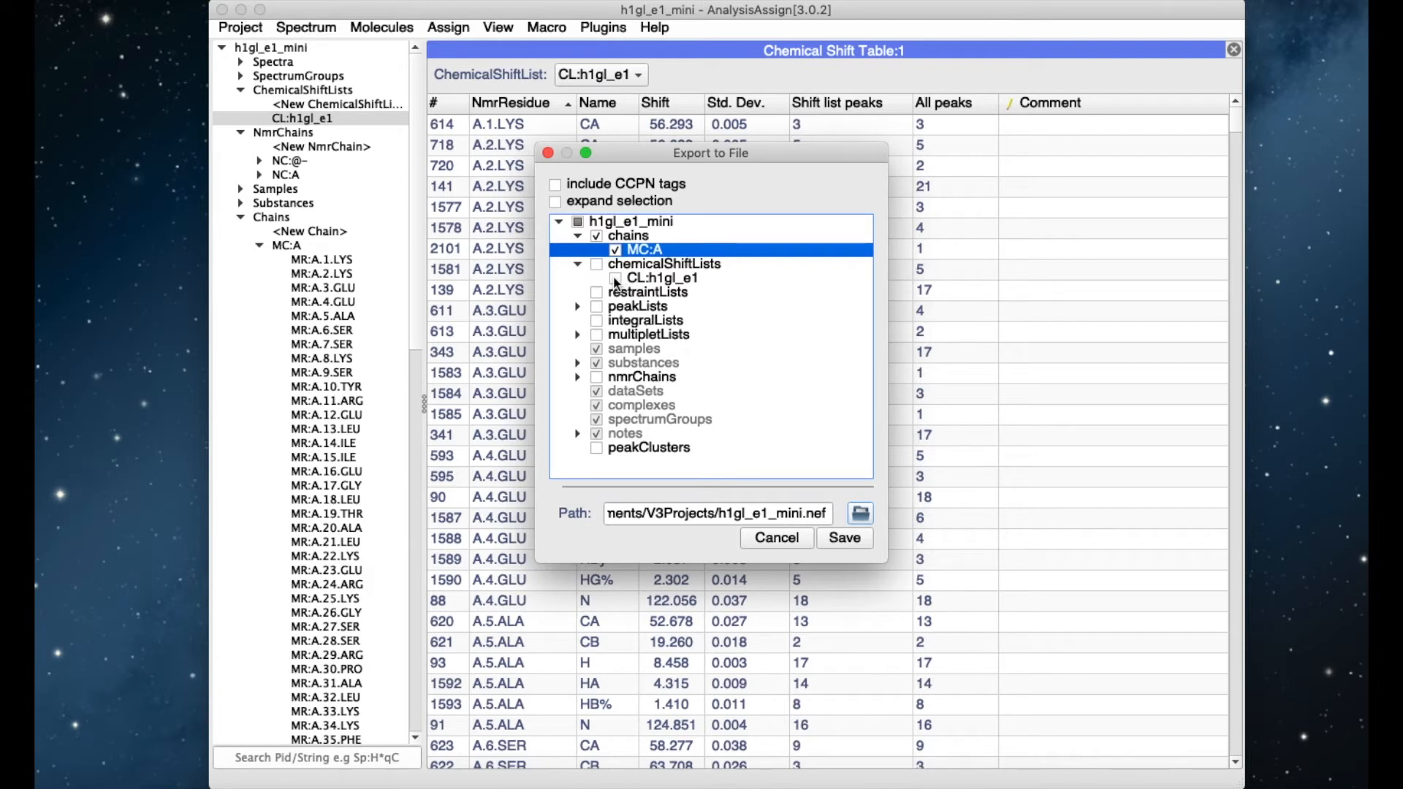
click(596, 265)
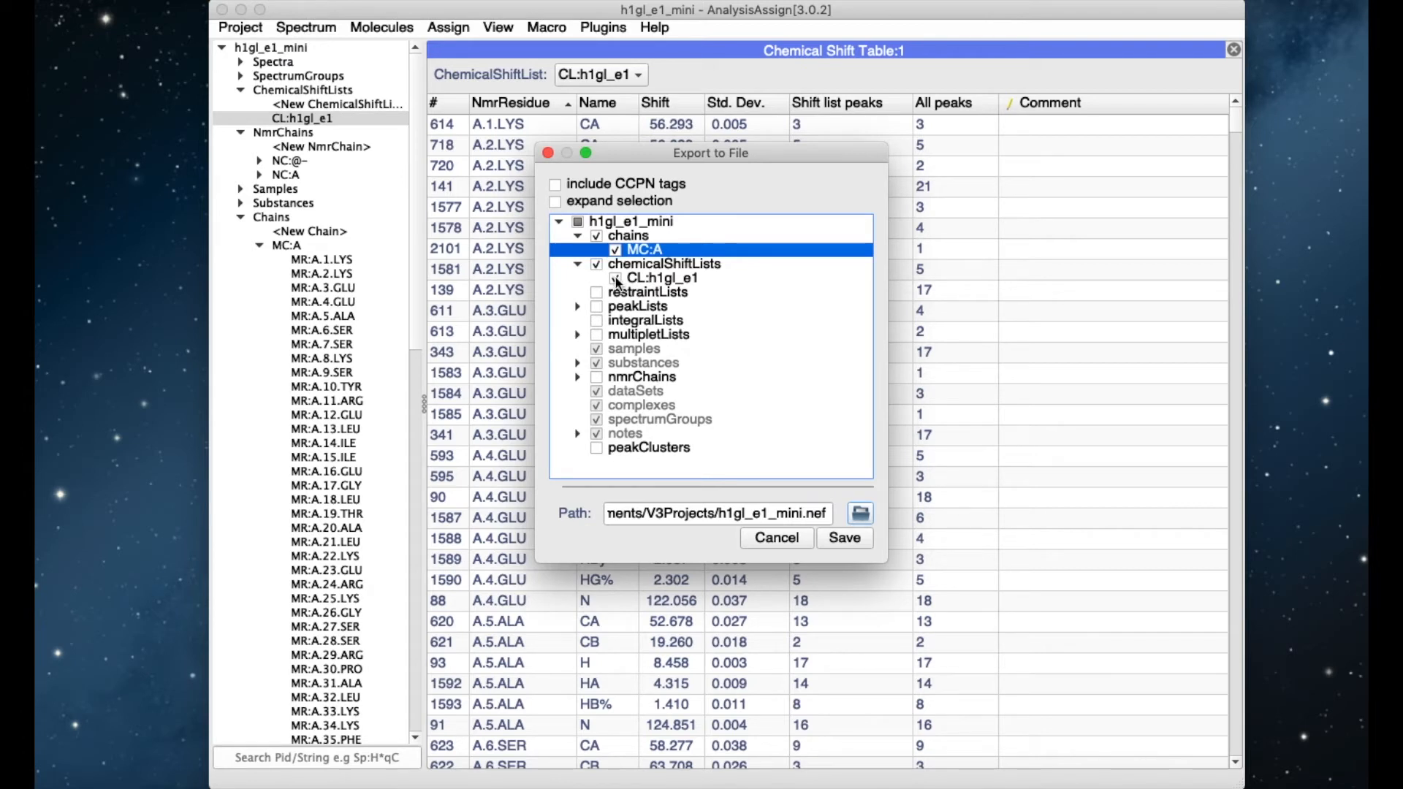
click(613, 278)
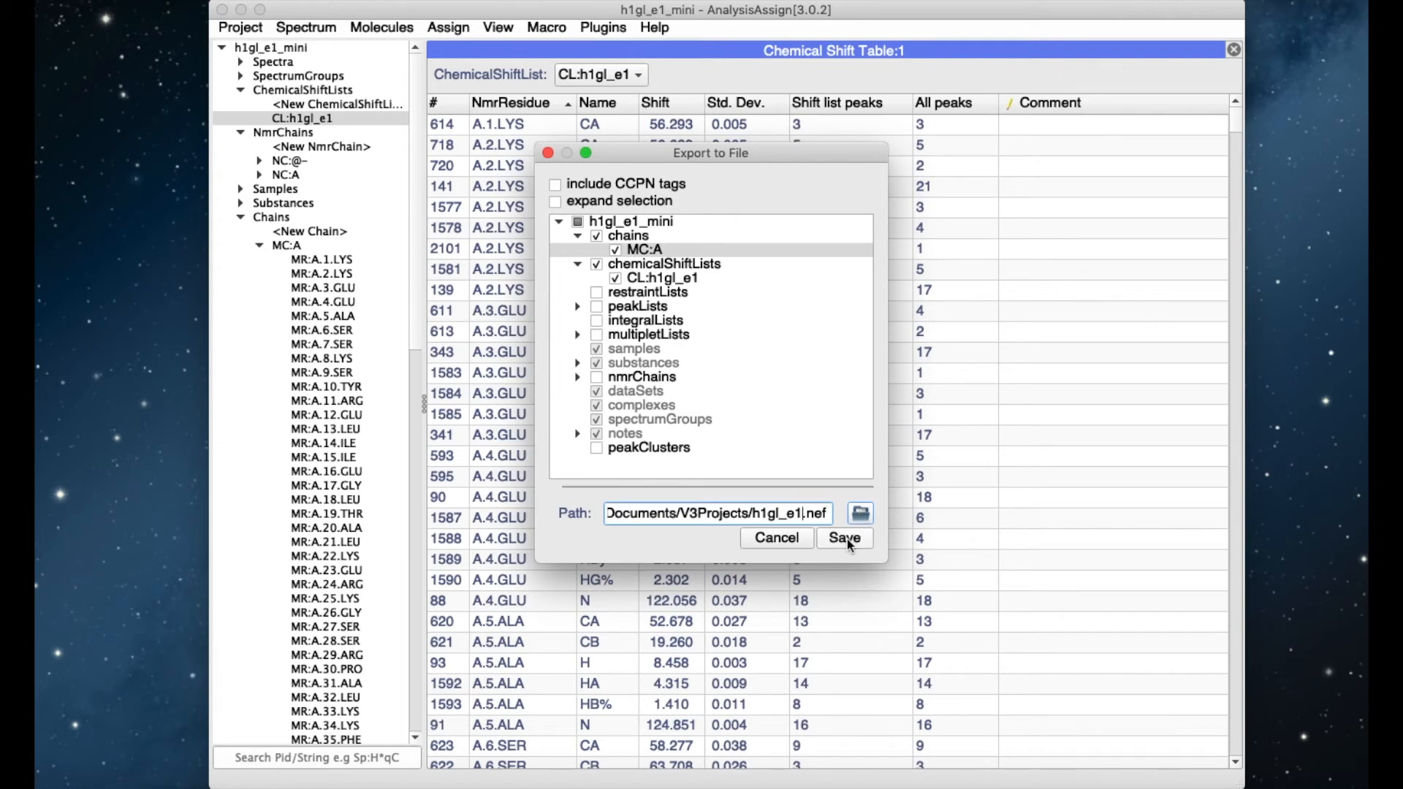
- Save h1gl_e1.nef and scroll through its metadata, sequence and chemical shift entries in a text viewer
click(841, 538)
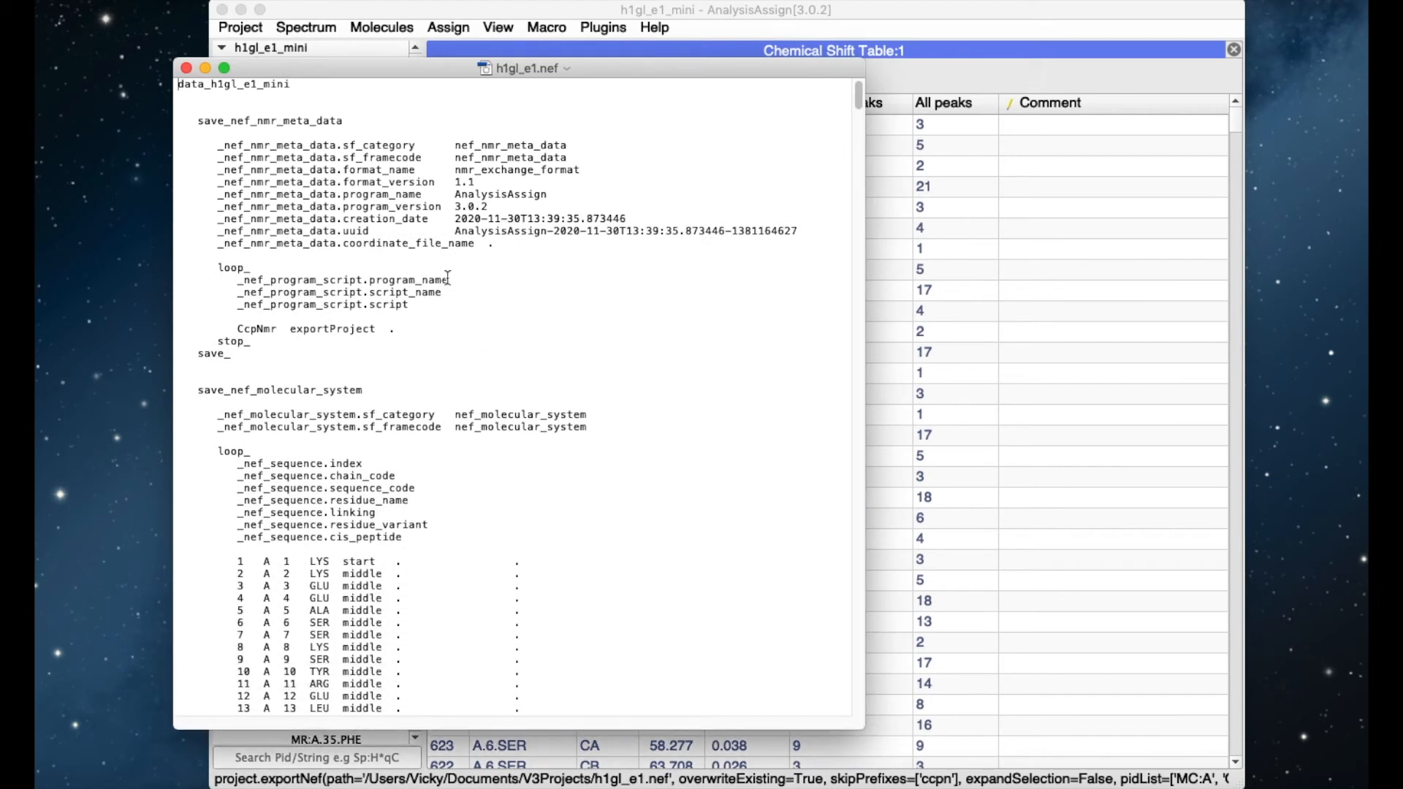
mouse_move(413, 443)
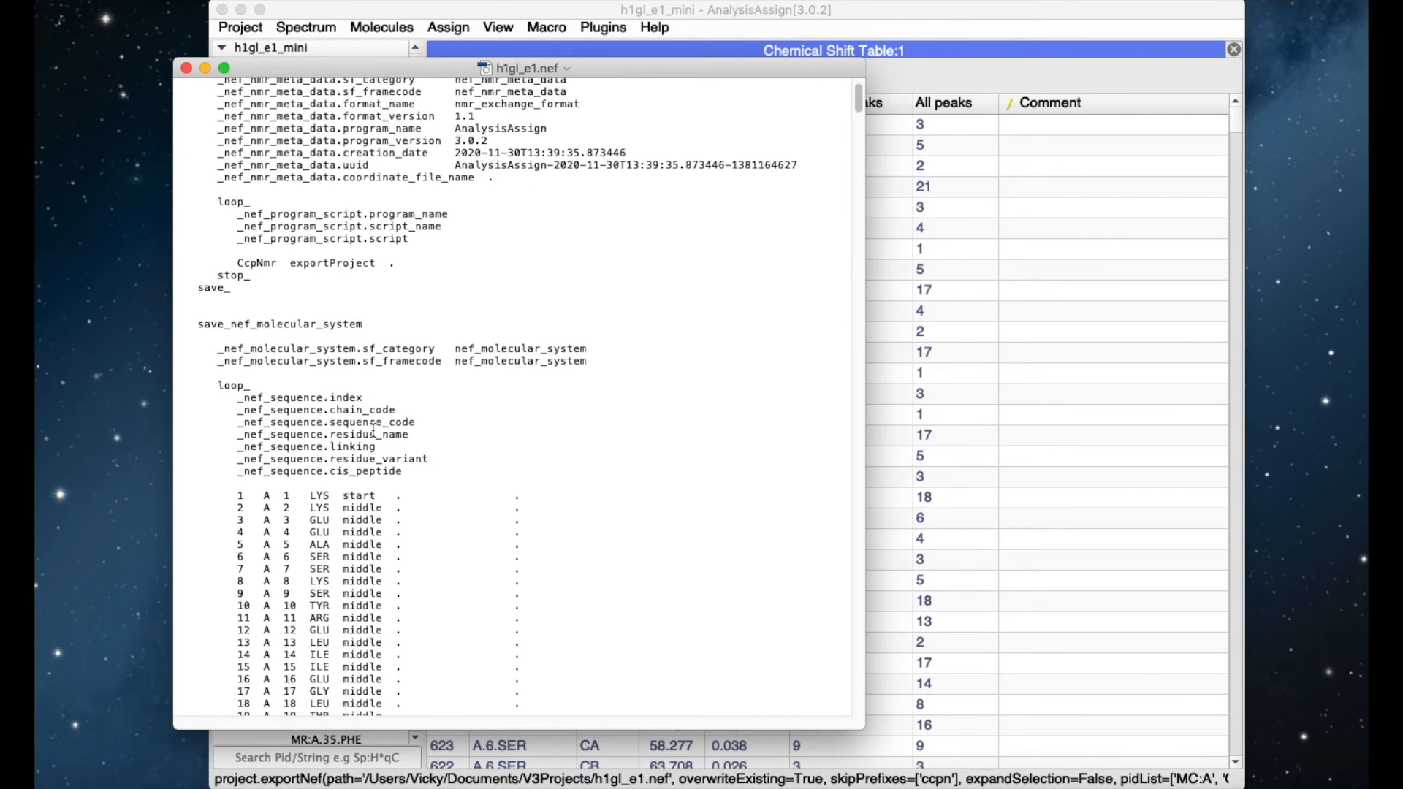
scroll(down, 3)
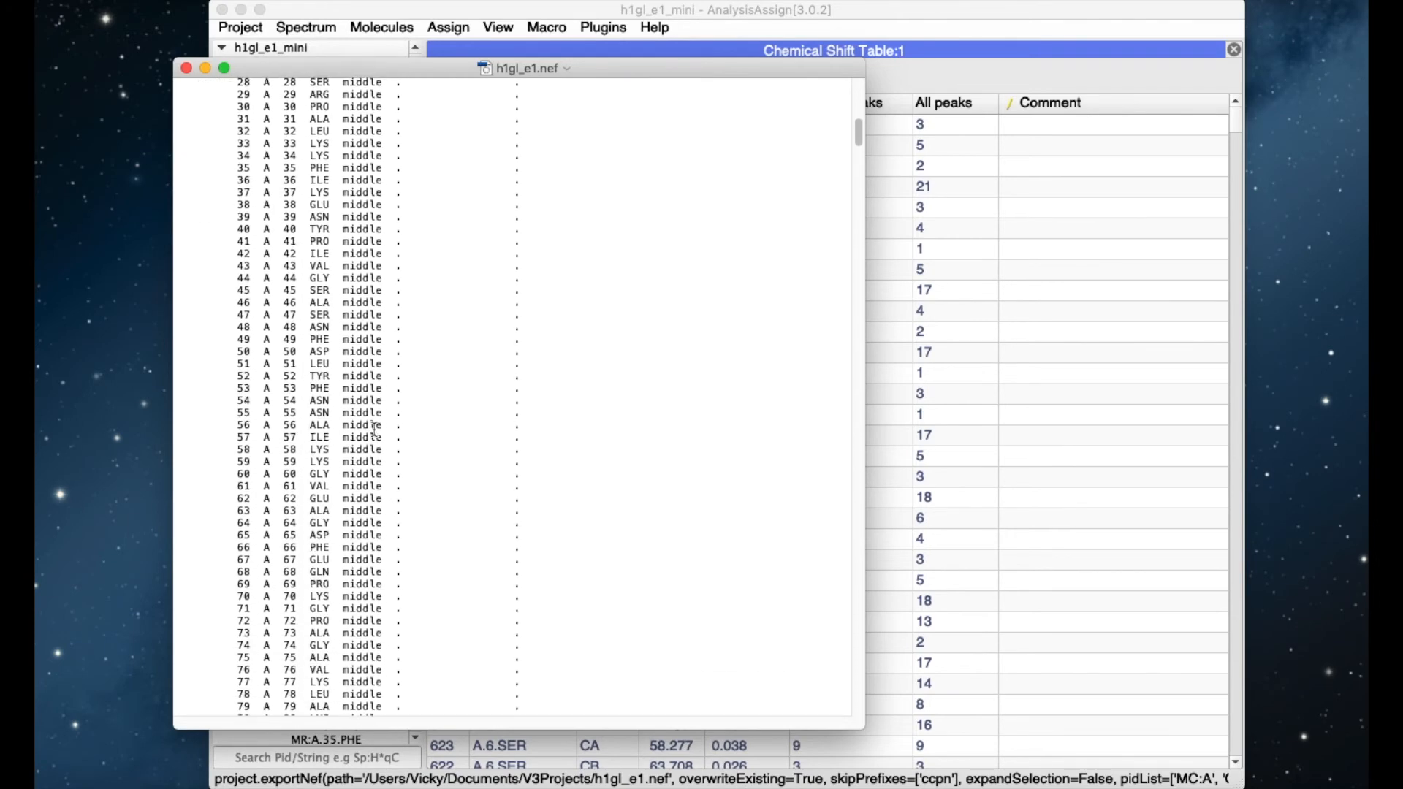
scroll(down, 3)
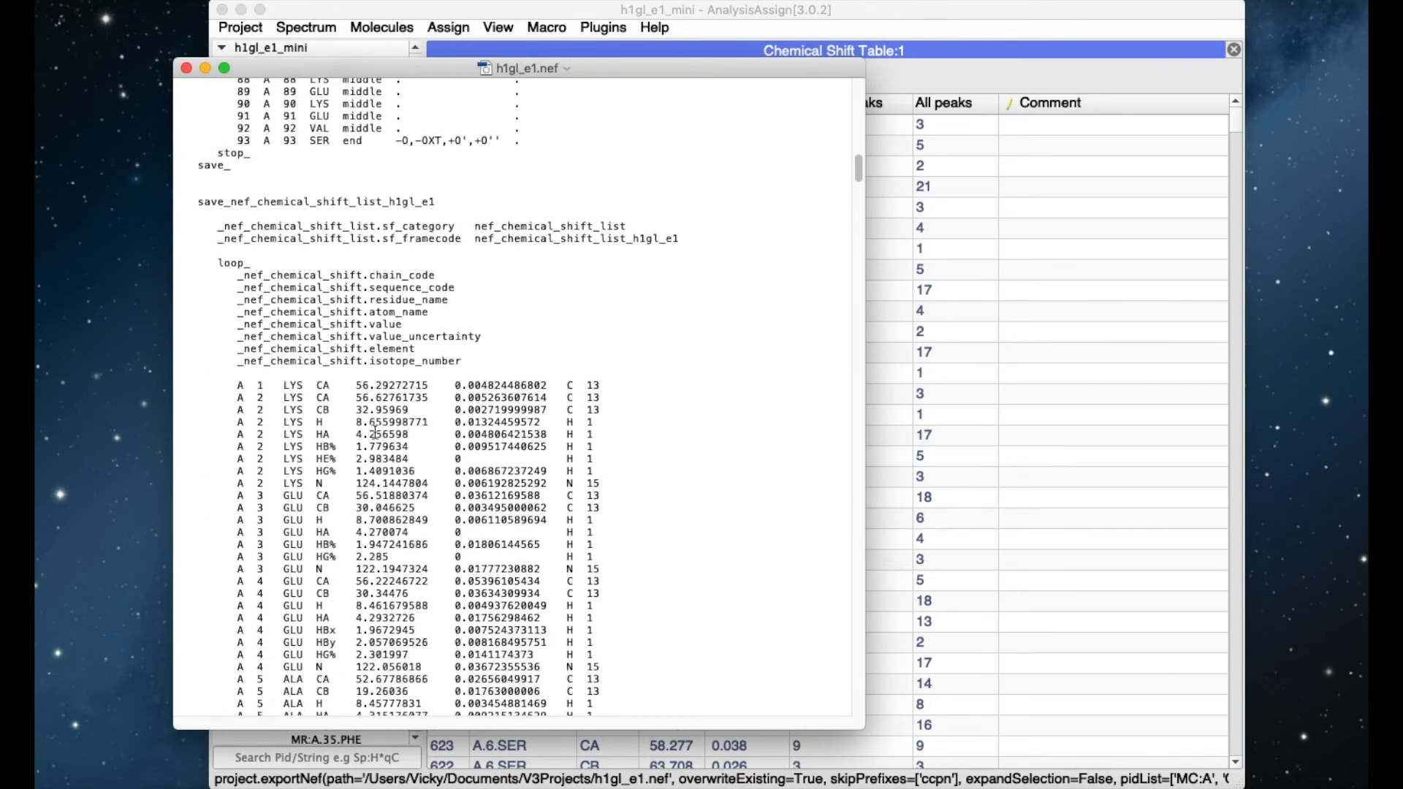
scroll(down, 3)
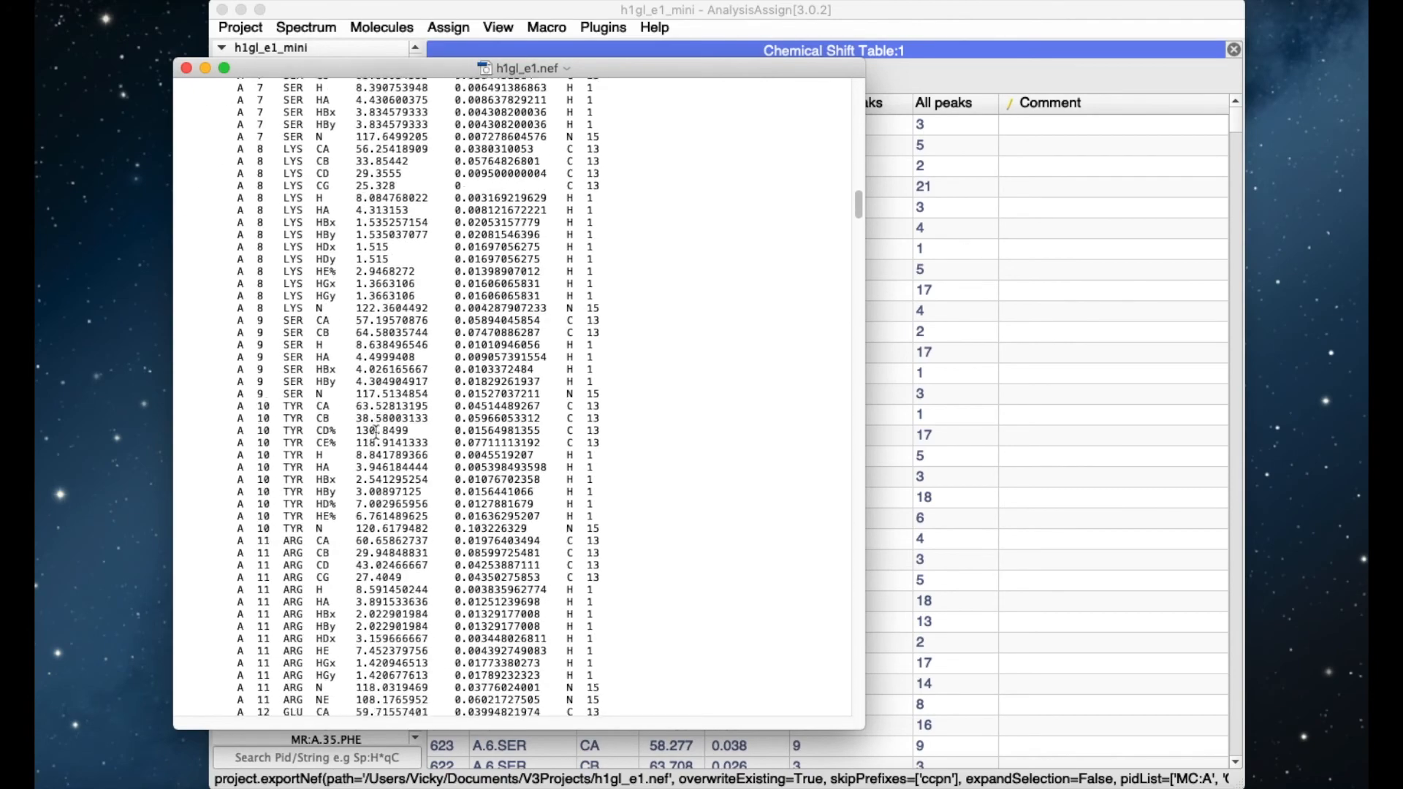
scroll(down, 3)
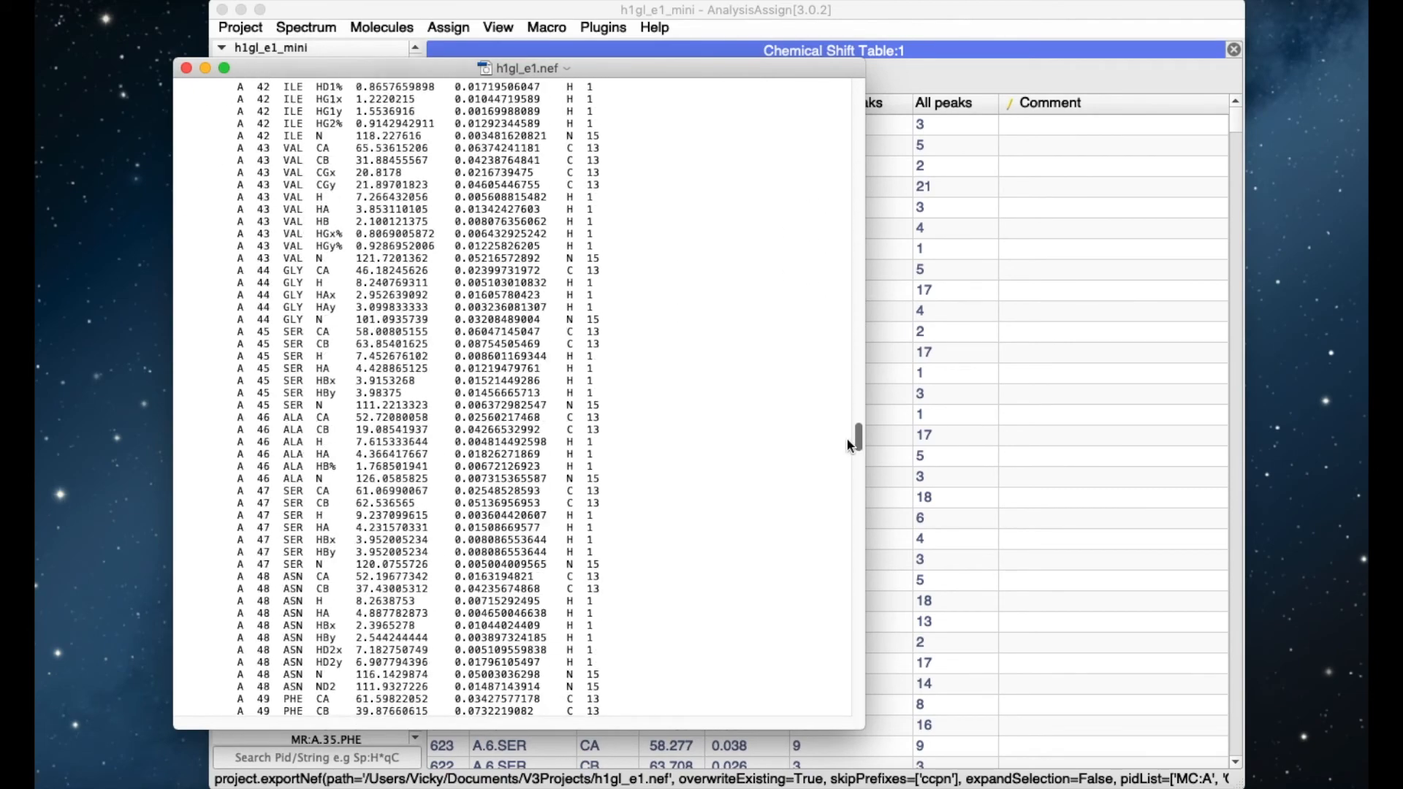
scroll(down, 3)
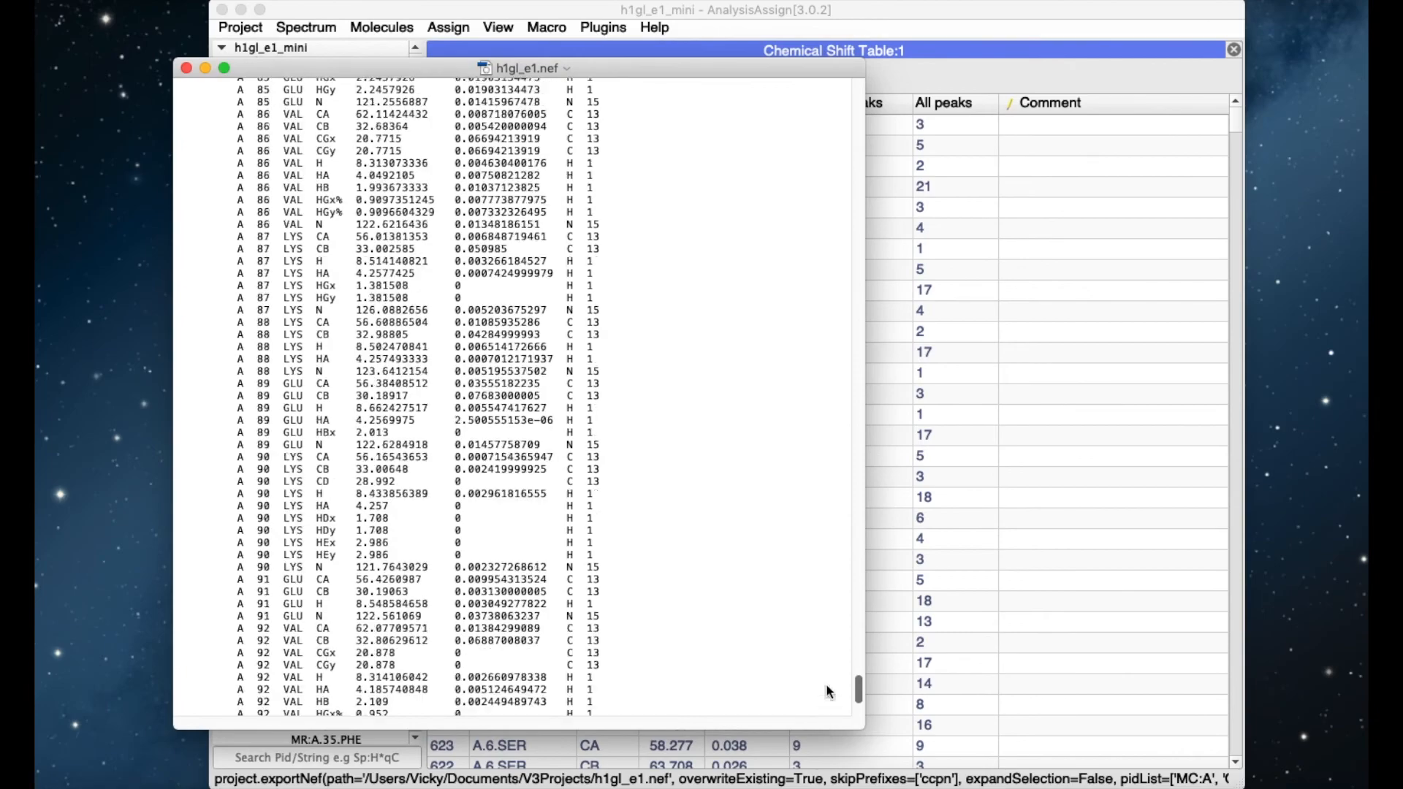